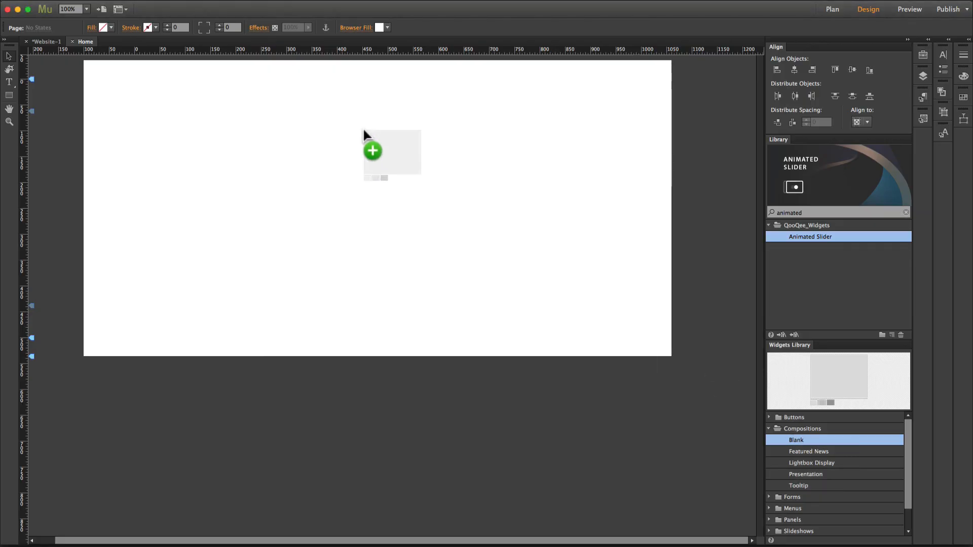
Drop a blank composition with three thumbnail triggers onto the home page.
left_click(373, 151)
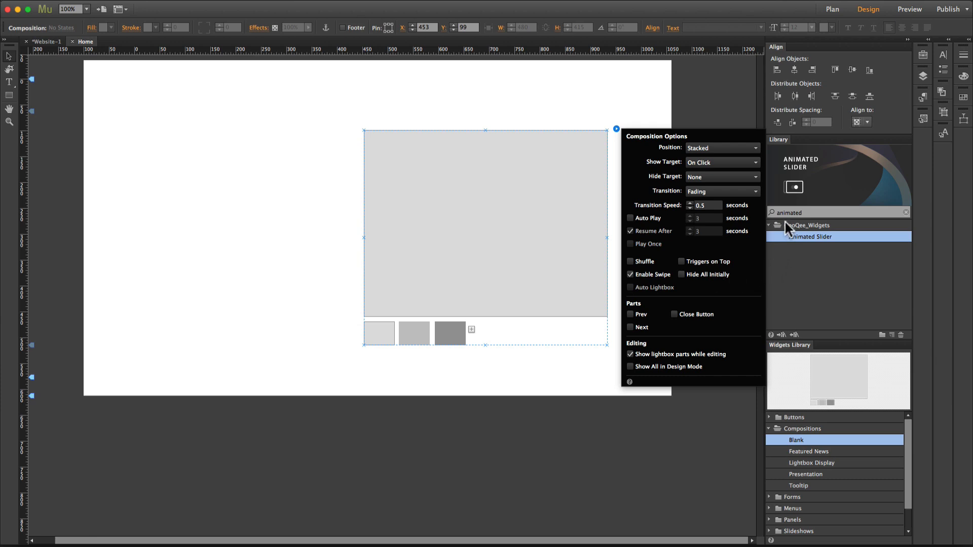
mouse_move(563, 231)
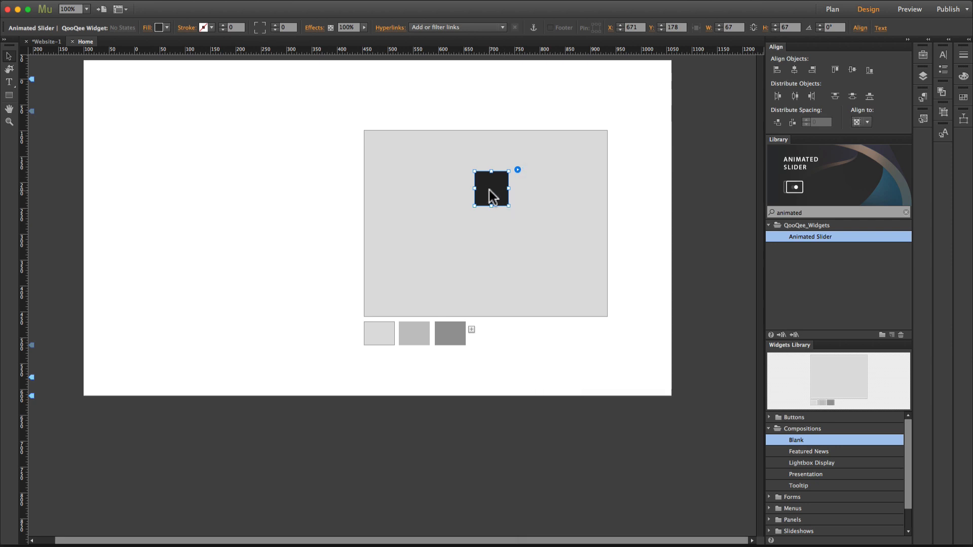
Preview the page in Safari and show the slideshow's second slide.
left_click(909, 9)
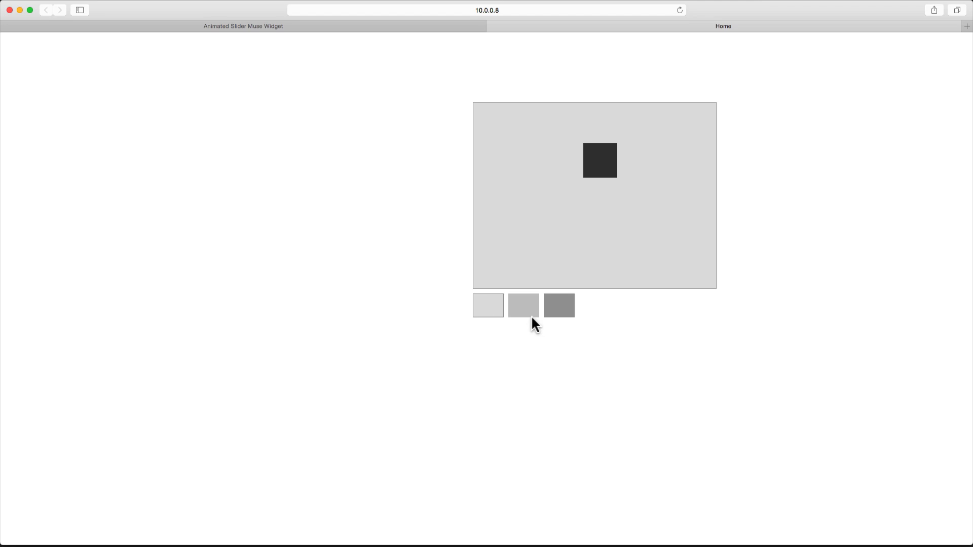
left_click(487, 305)
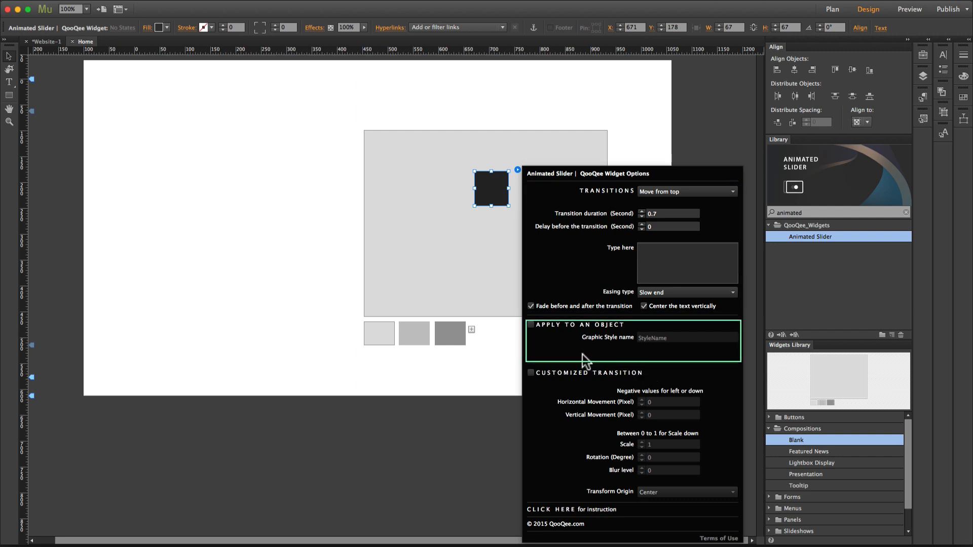
mouse_move(564, 354)
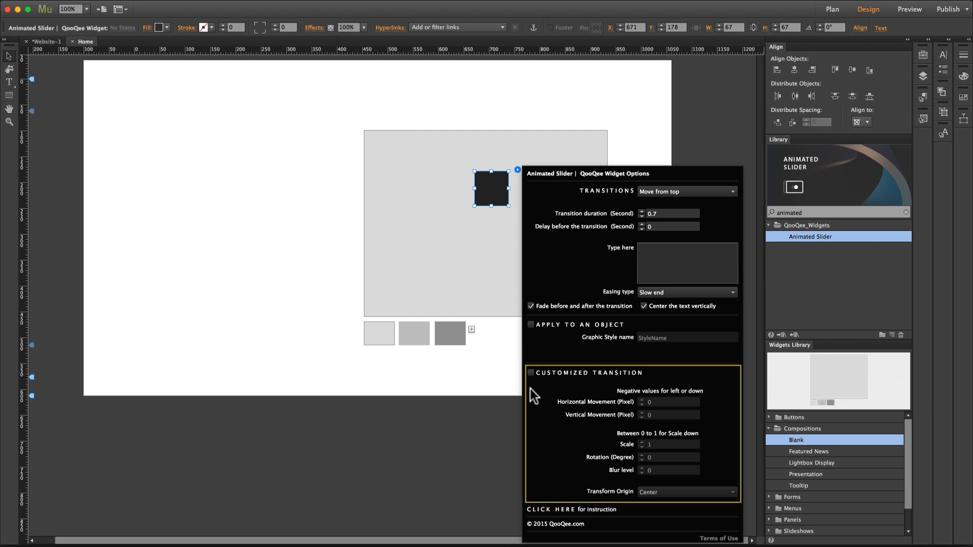
mouse_move(530, 407)
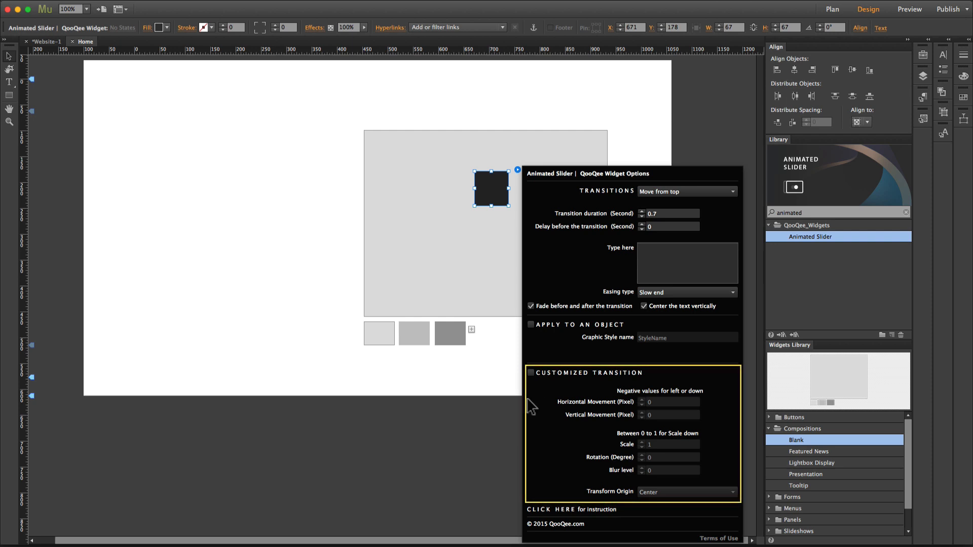
mouse_move(366, 115)
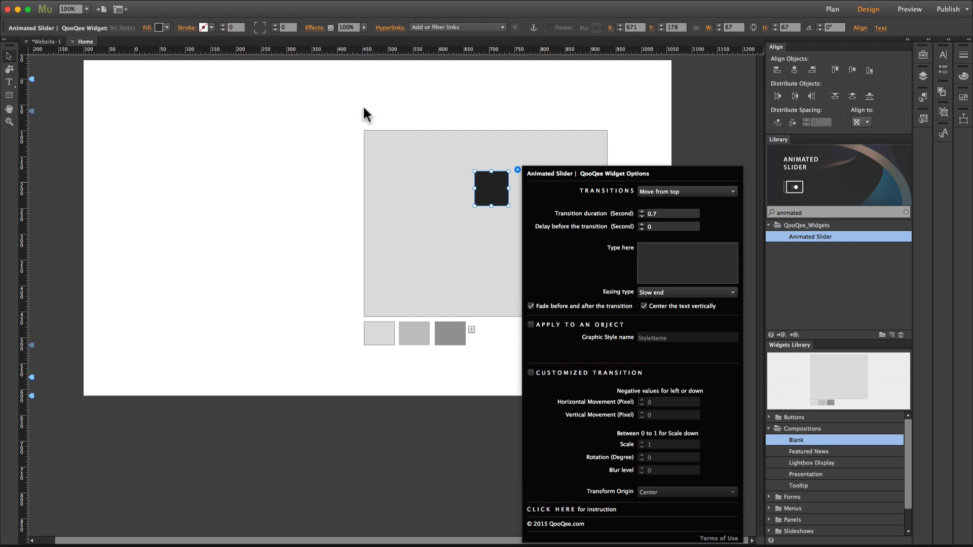
Fill the slider square with the AS_Sample_12.png red star, set to Scale To Fit.
left_click(159, 28)
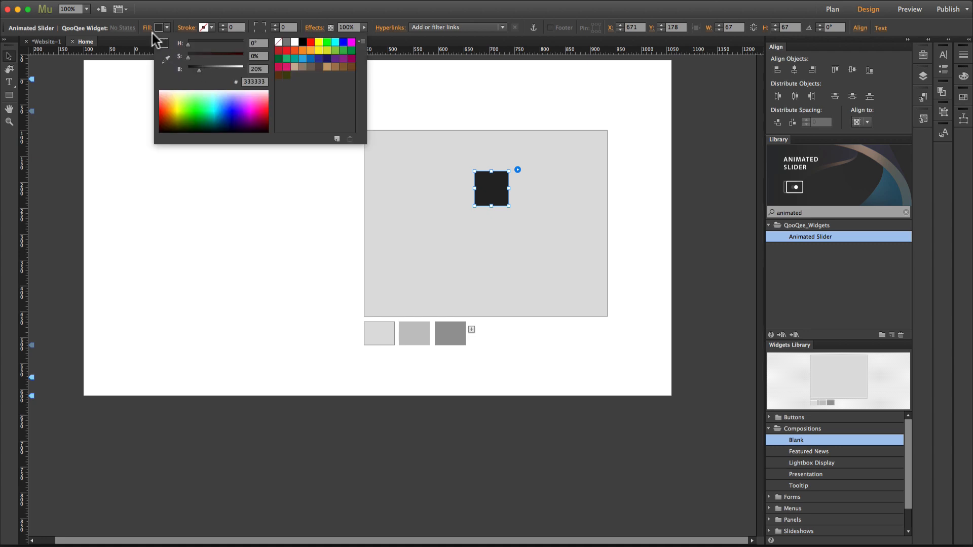
mouse_move(206, 49)
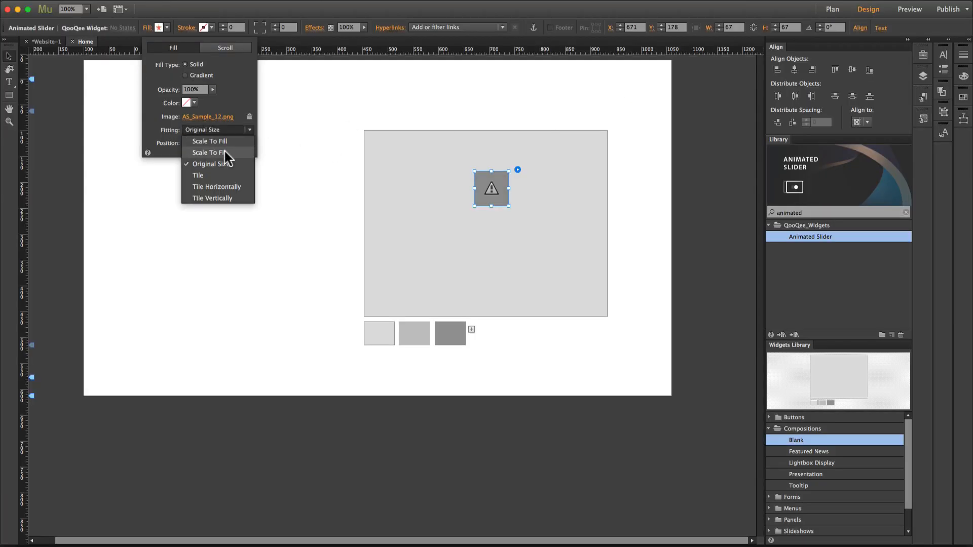
left_click(207, 152)
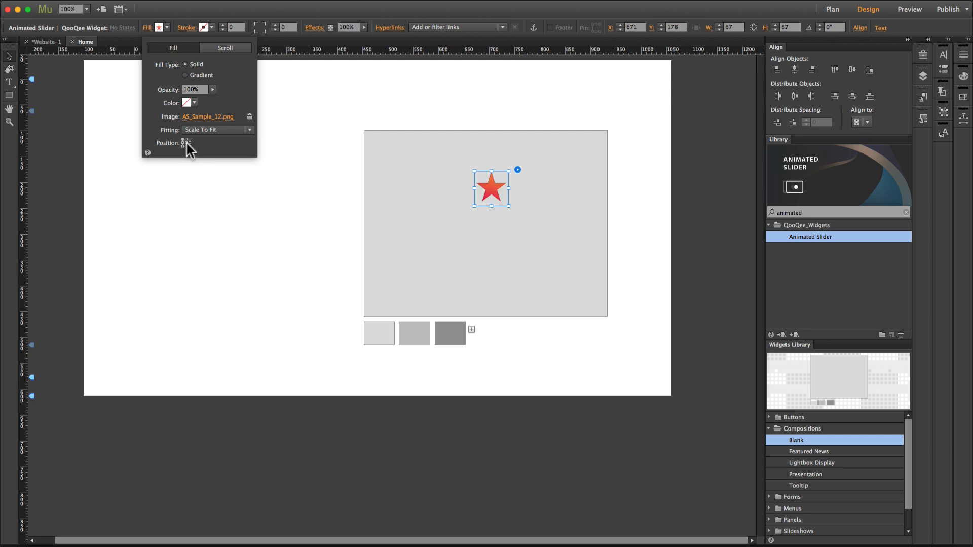
mouse_move(501, 197)
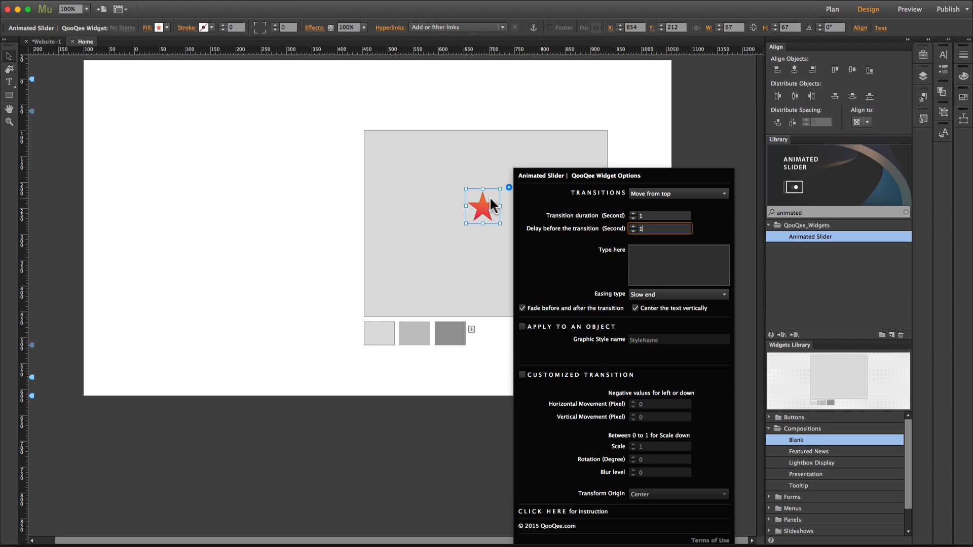
Preview the page in the browser with Cmd+Shift+E after the 1-second duration and delay.
key("cmd+shift+e")
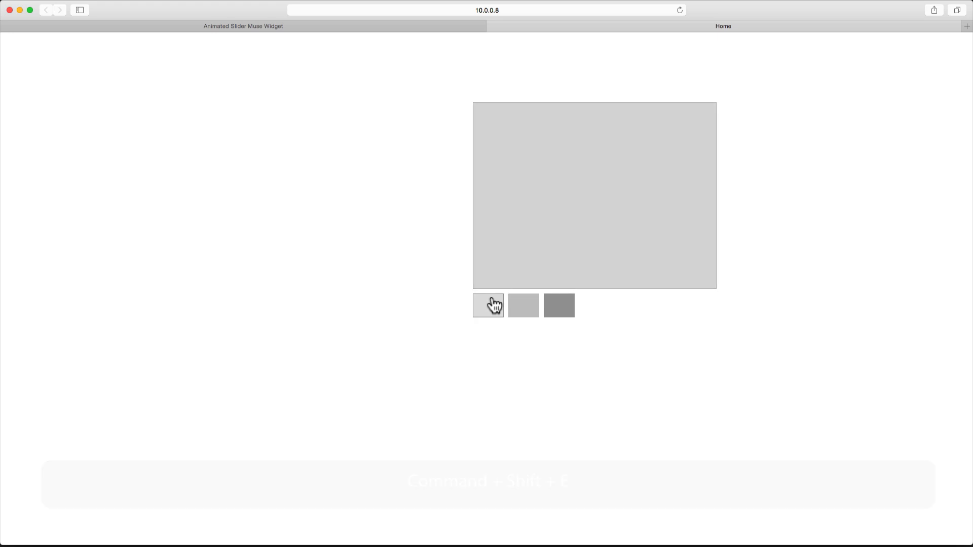
Replay the first slide in Safari to watch the red star appear after its delay.
left_click(488, 305)
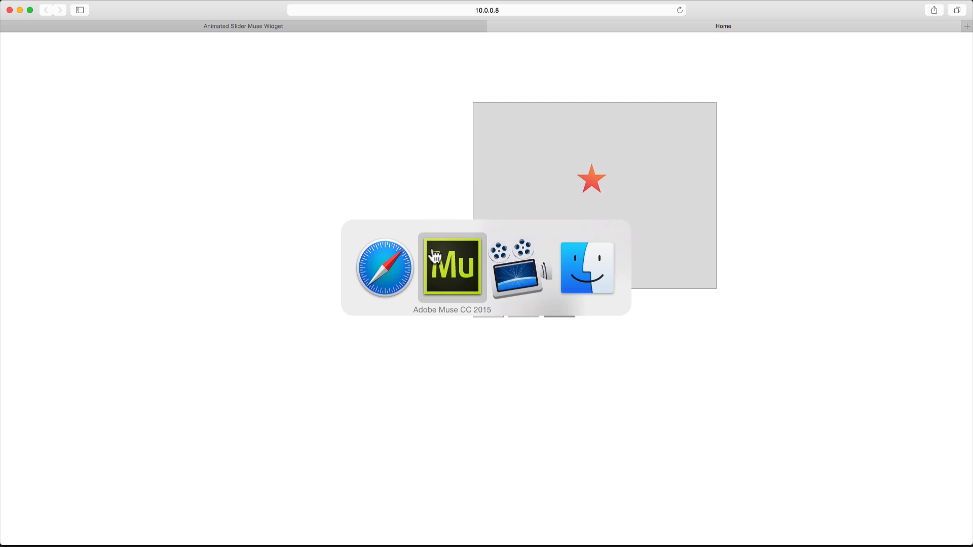
Return to Muse and select one of the two red stars in the first slide.
left_click(452, 268)
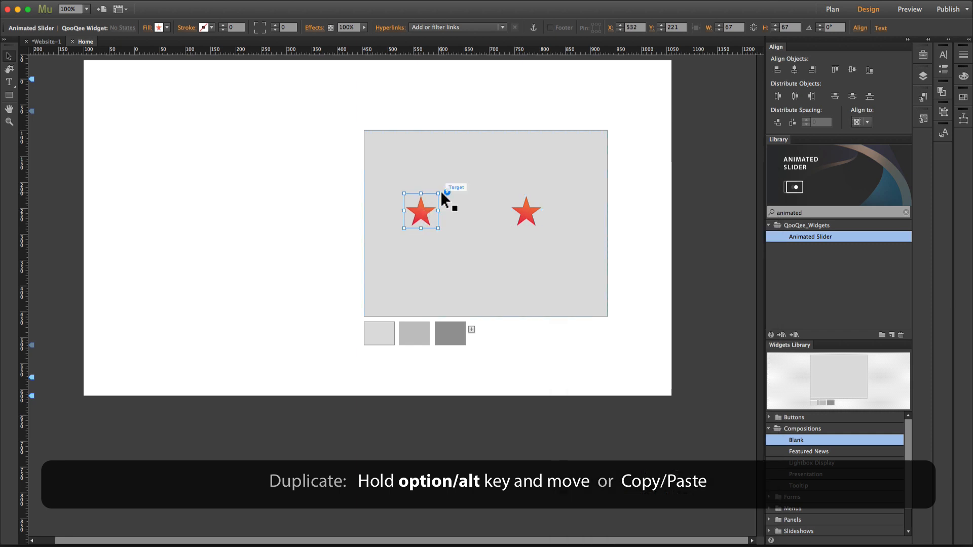
left_click(421, 211)
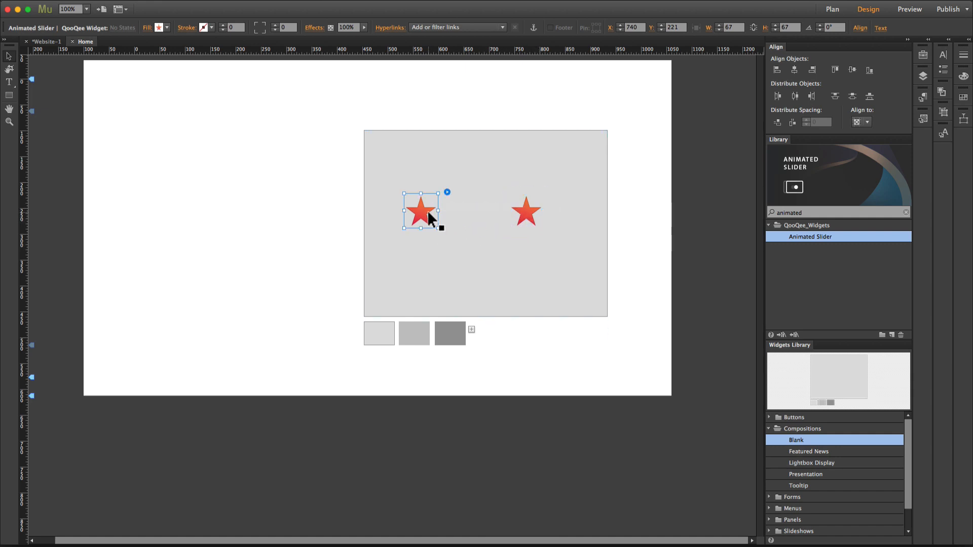
Set the copied star's delay before transition to 2 and preview in the browser.
double_click(421, 210)
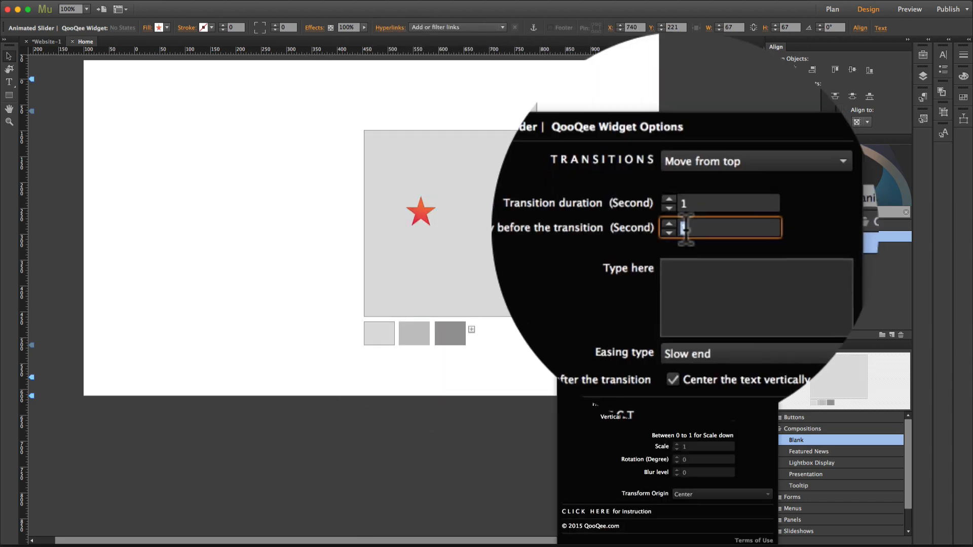
type("2")
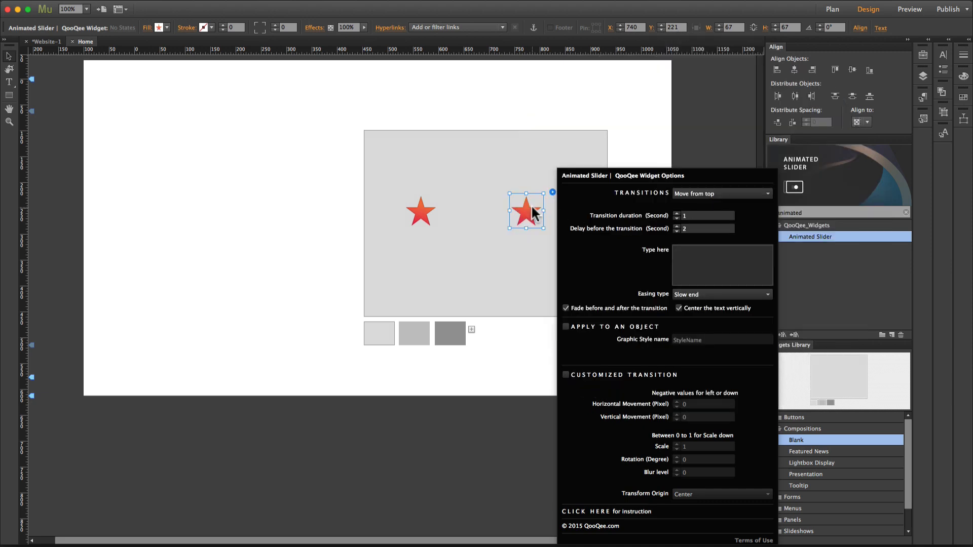
left_click(909, 9)
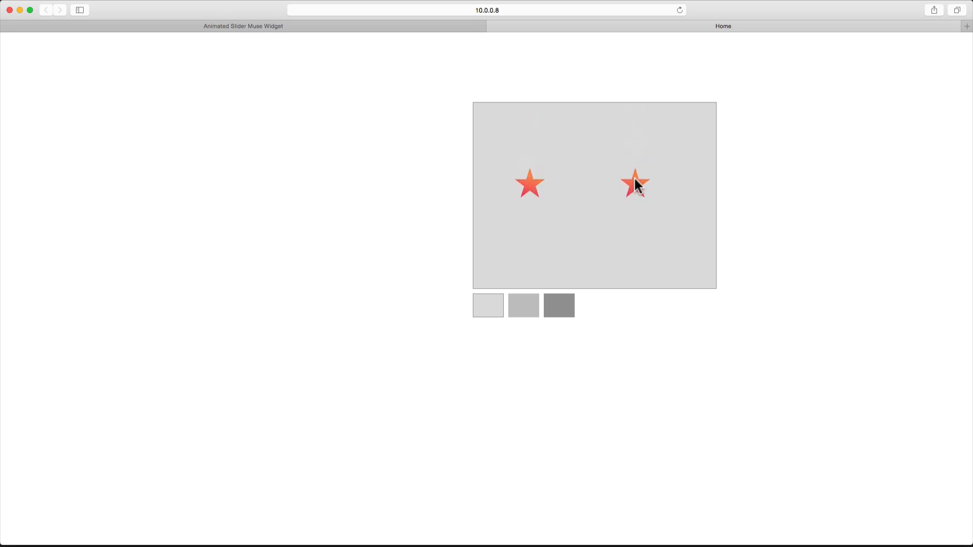
mouse_move(653, 216)
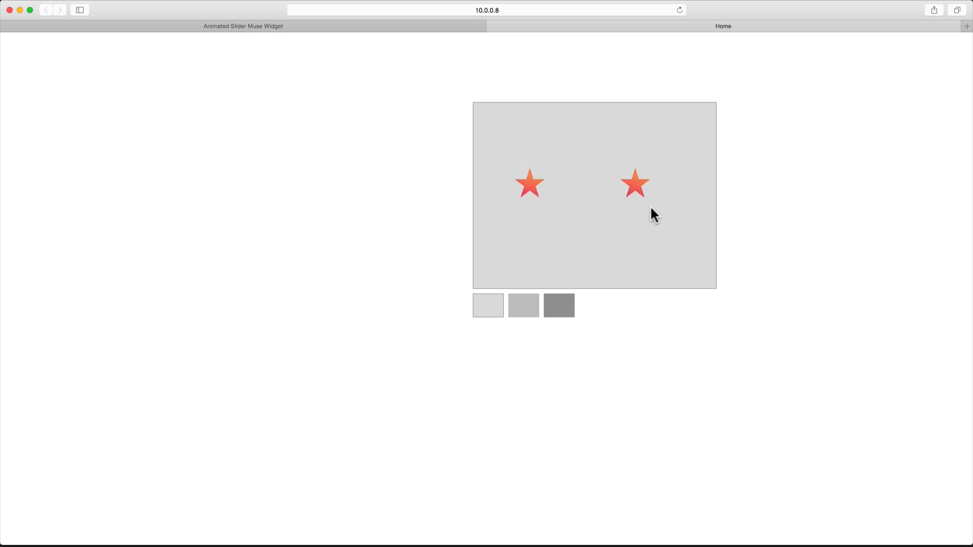
Replay the first slide in Safari to watch the two stars appear in sequence.
left_click(488, 305)
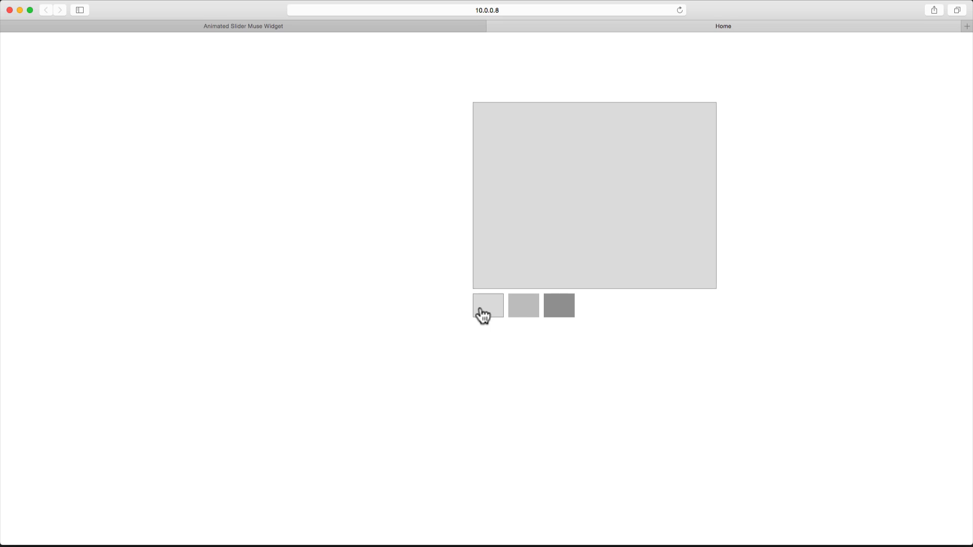
left_click(487, 305)
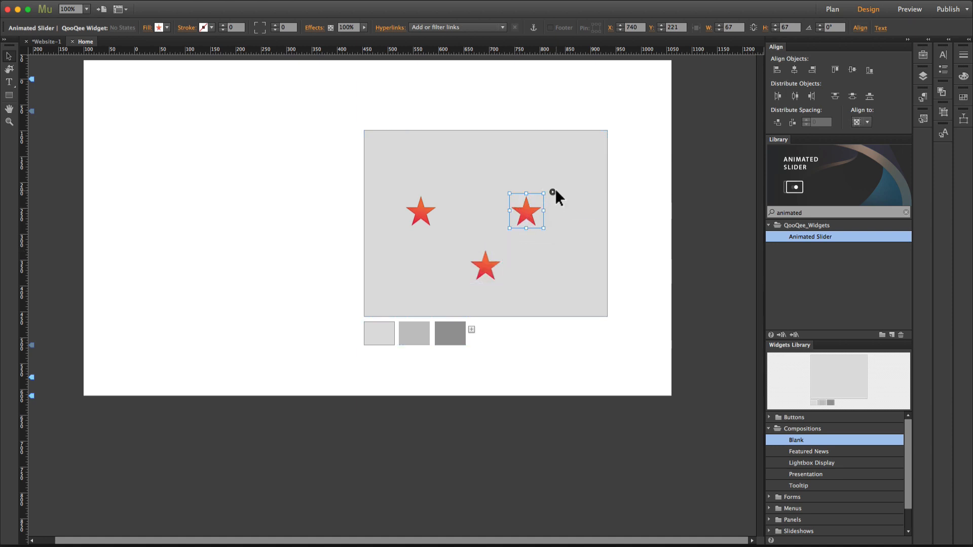
Check the second star's transition options, adjust the third star's delay and preview.
left_click(552, 192)
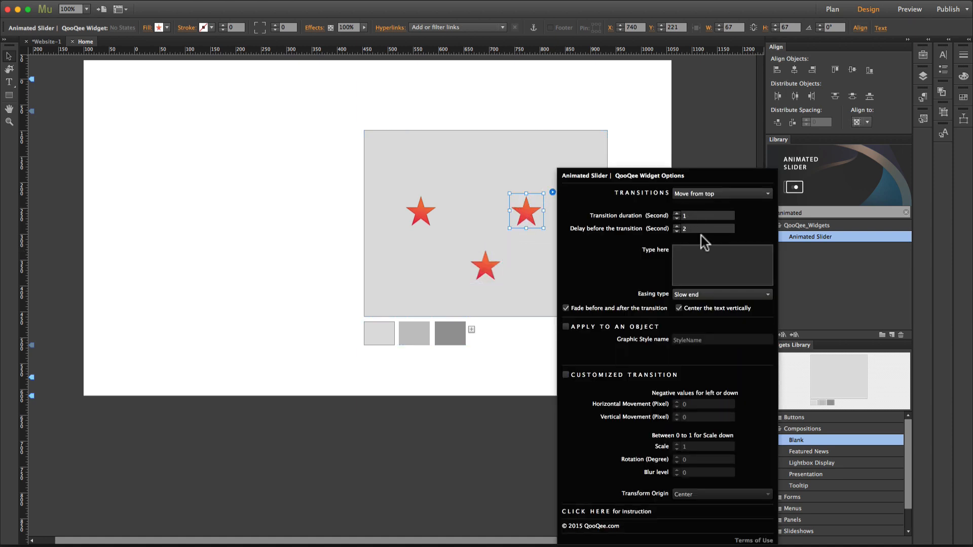
mouse_move(487, 284)
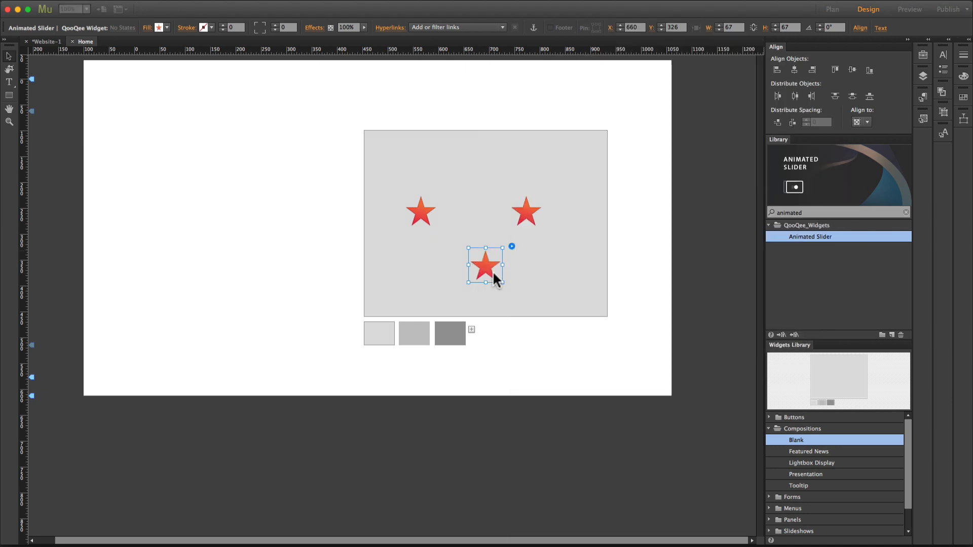
left_click(908, 9)
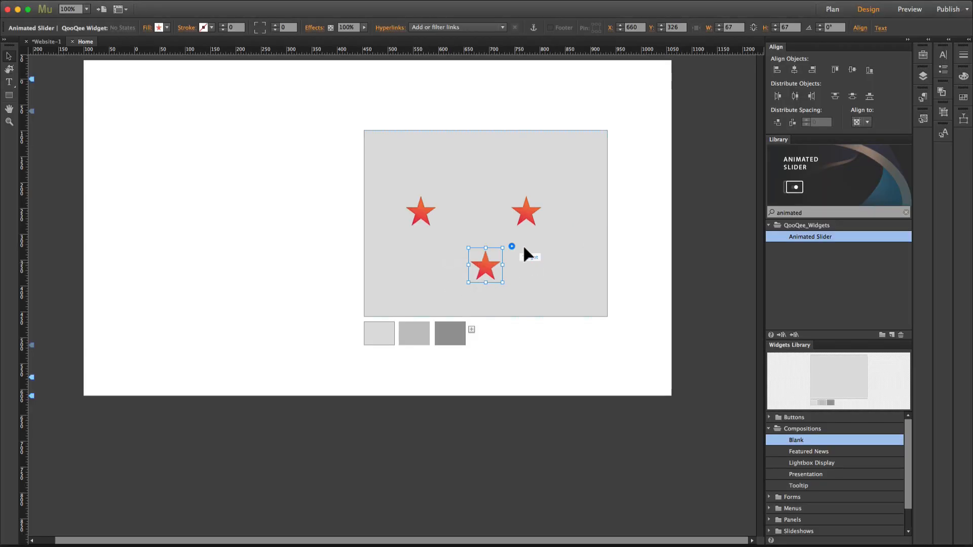
mouse_move(523, 259)
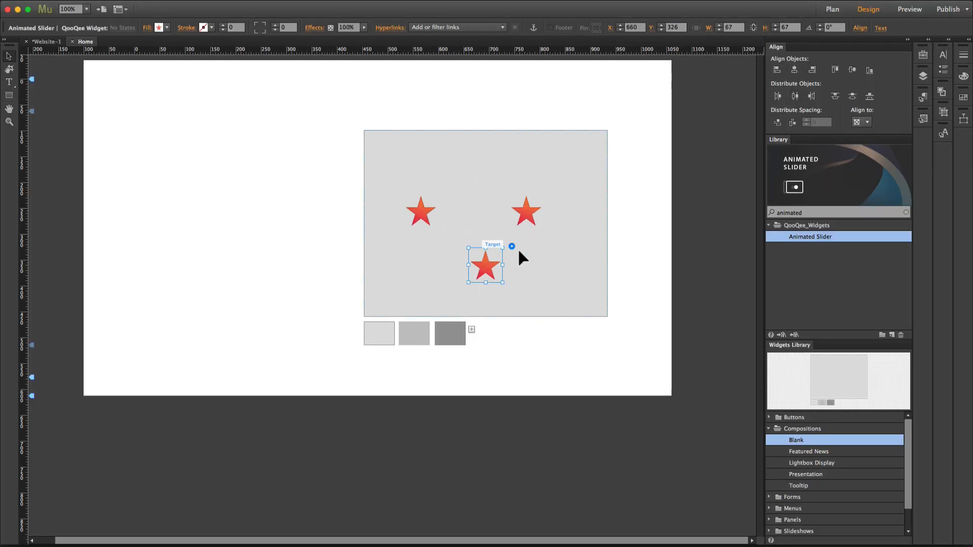
mouse_move(481, 250)
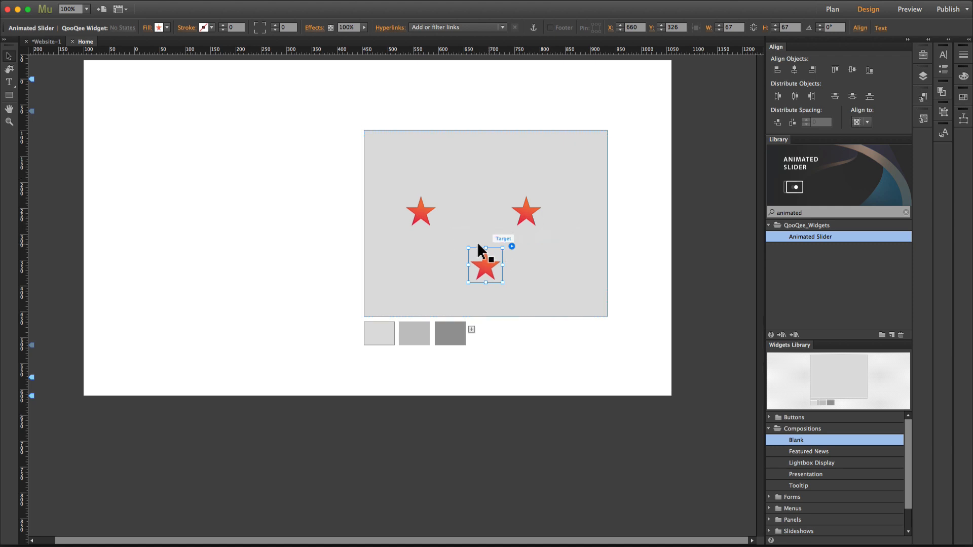
left_click(909, 9)
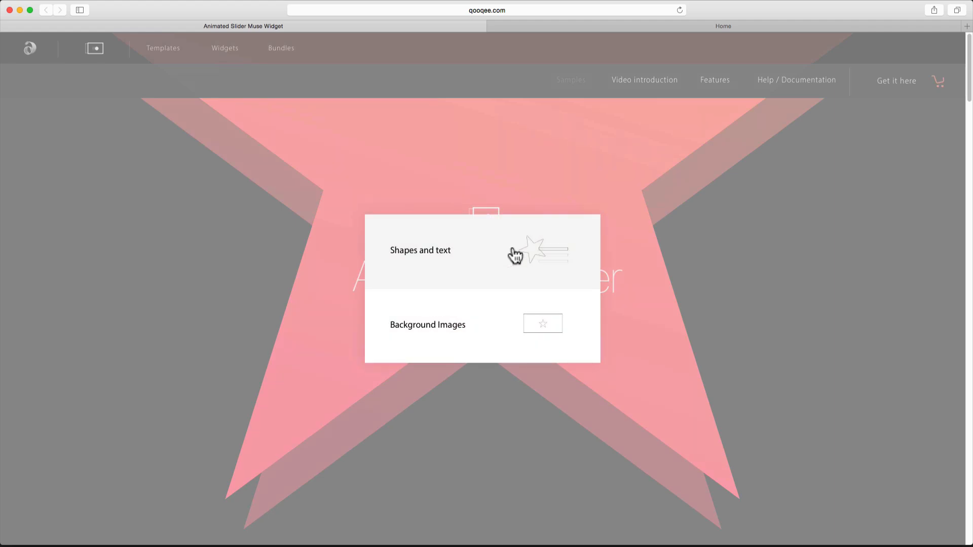
Open the Shapes and text sample on qooqee.com and show its second slide.
left_click(420, 249)
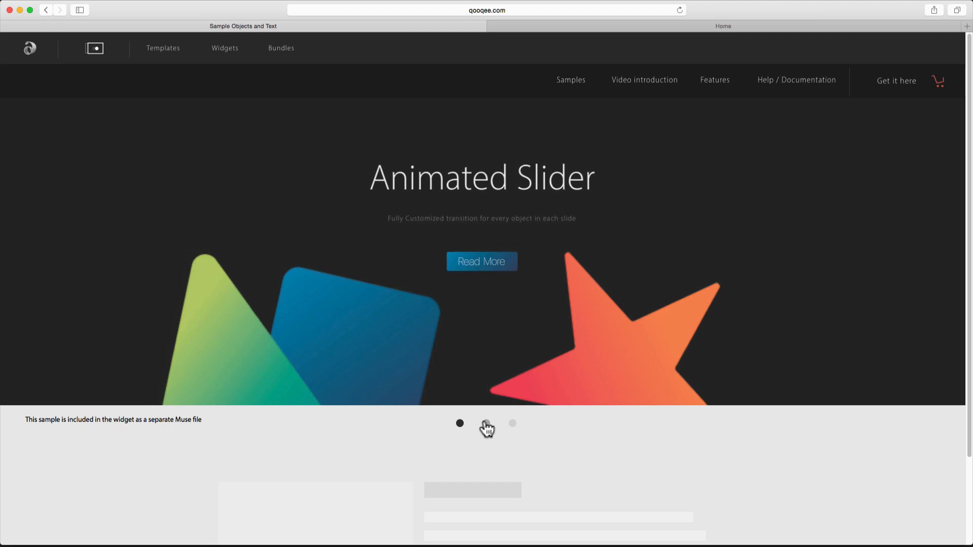
left_click(486, 423)
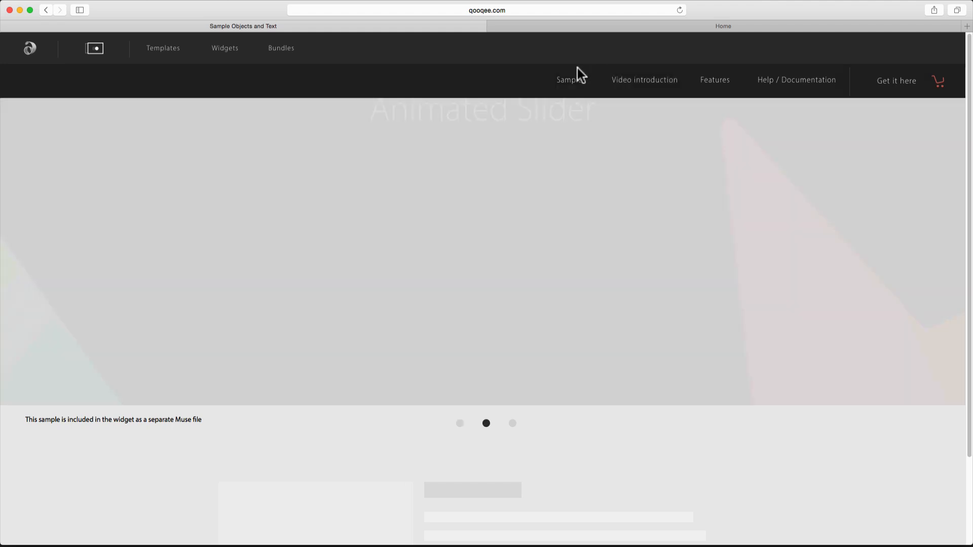